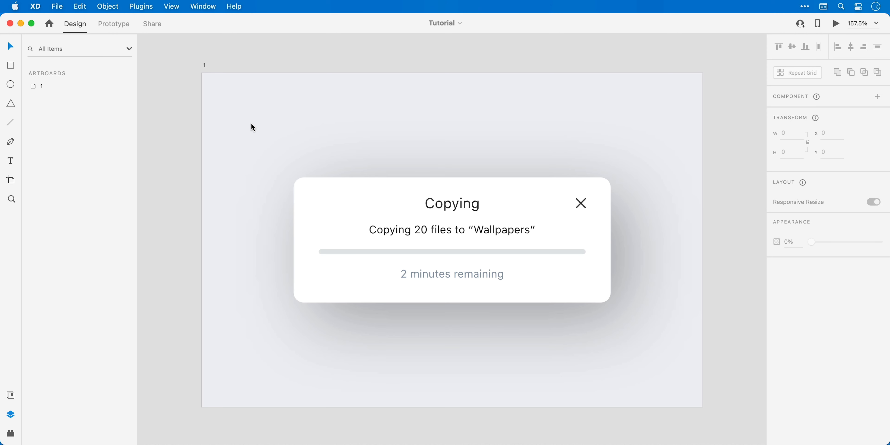
Step: Select the dialog's elements and duplicate the bar layer into two copies
click(452, 238)
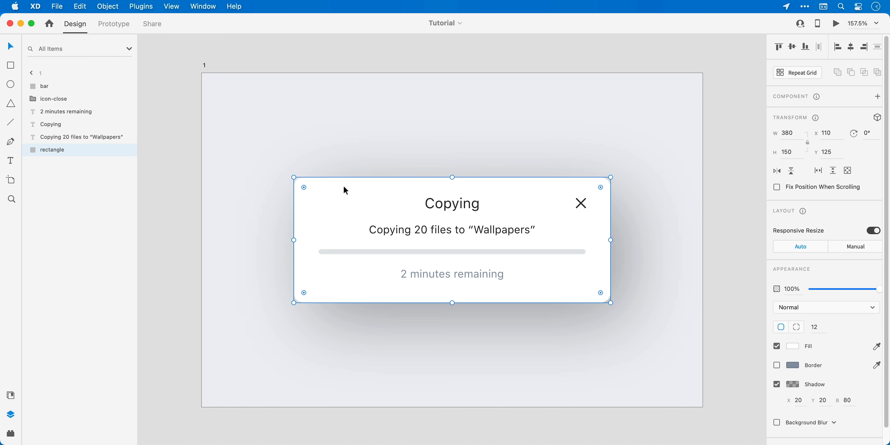
click(451, 203)
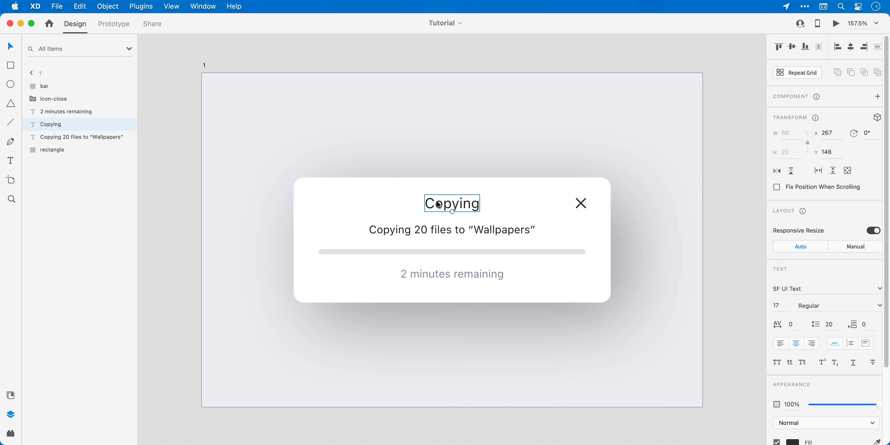
click(452, 274)
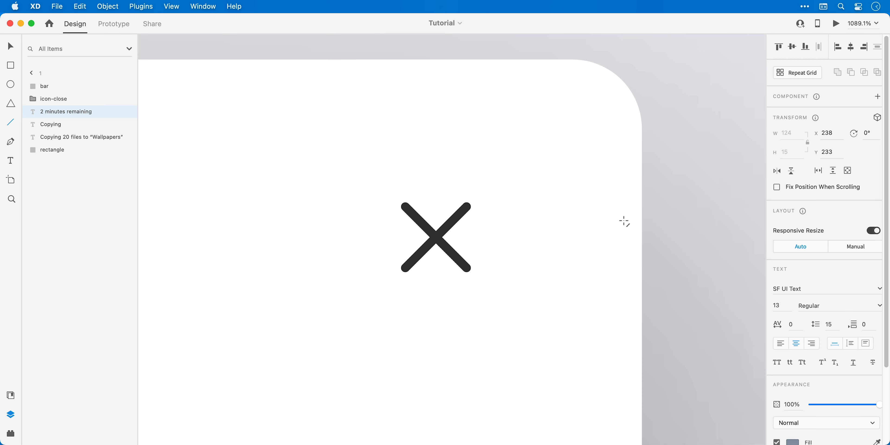
drag(543, 152, 615, 217)
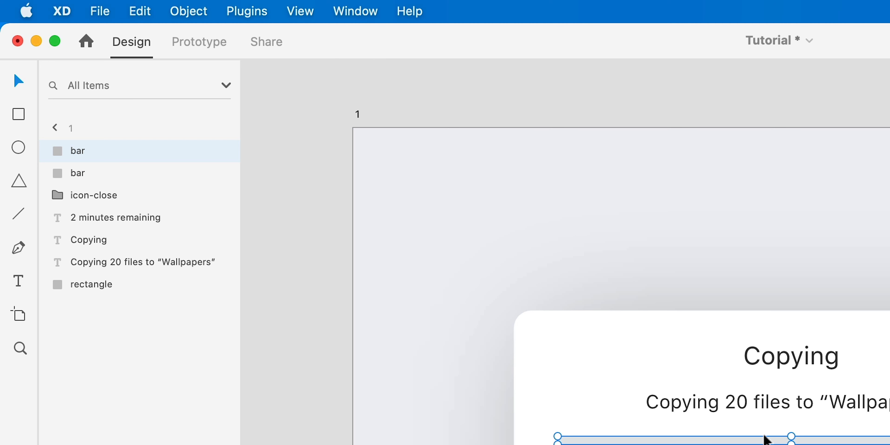
Step: Rename the two bar copies 'progress' and 'mask' and select the progress layer
double_click(77, 151)
text(progress)
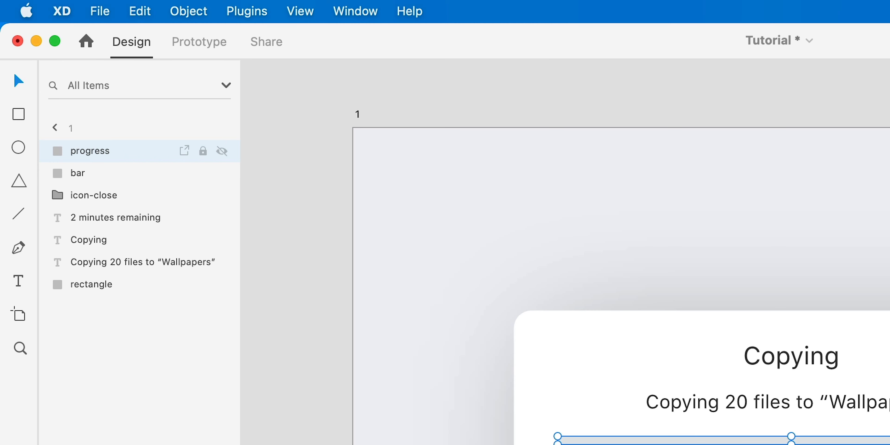
double_click(89, 150)
text(mask)
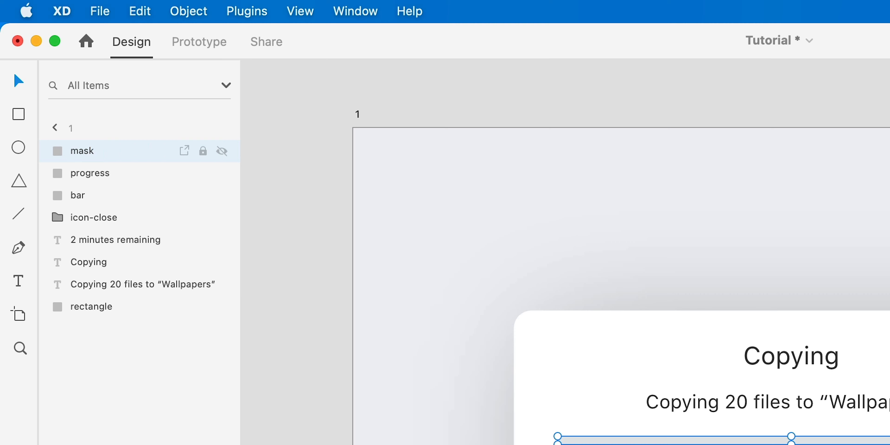
click(718, 272)
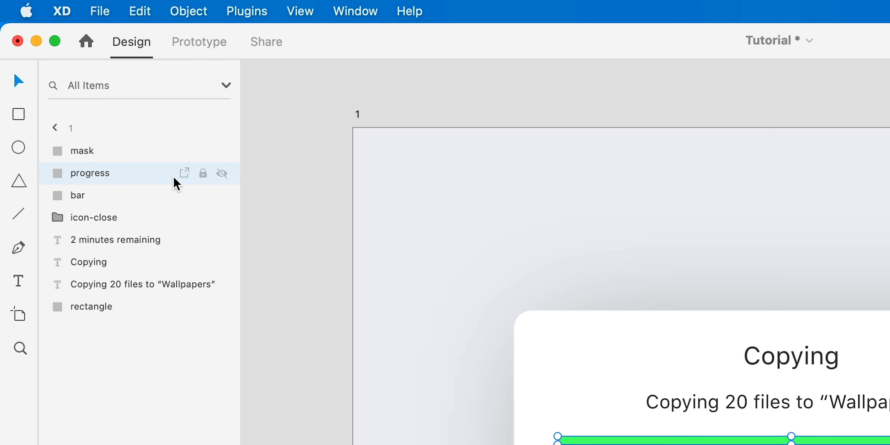
Step: Change the progress bar's fill from light grey to blue
click(717, 272)
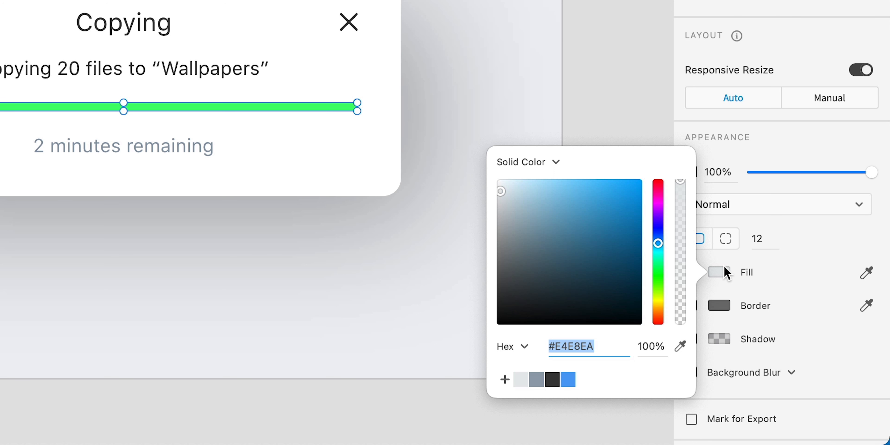
click(566, 379)
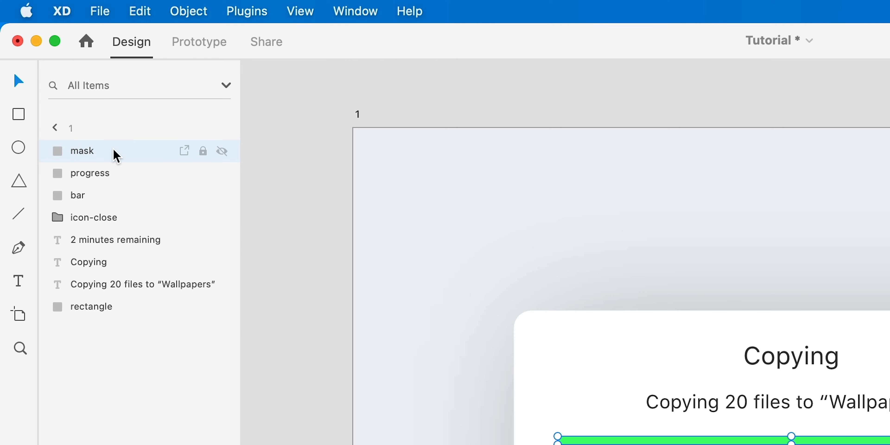
Step: Mask progress with the mask shape and rename the group 'progress-bar-mask'
right_click(83, 151)
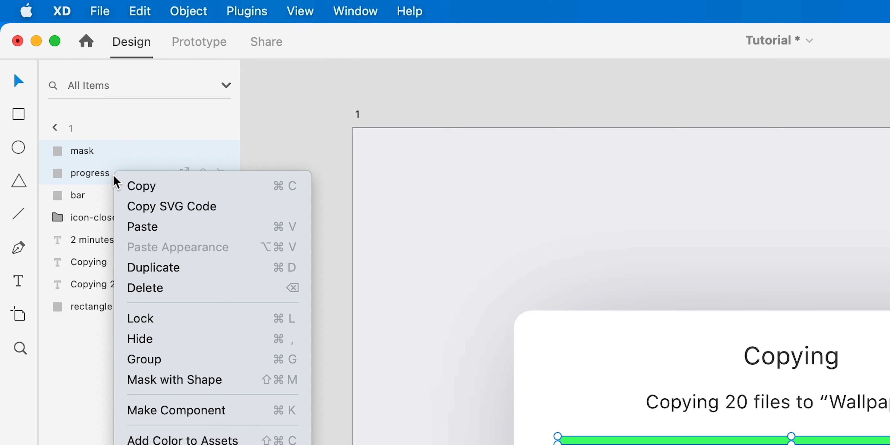
click(175, 380)
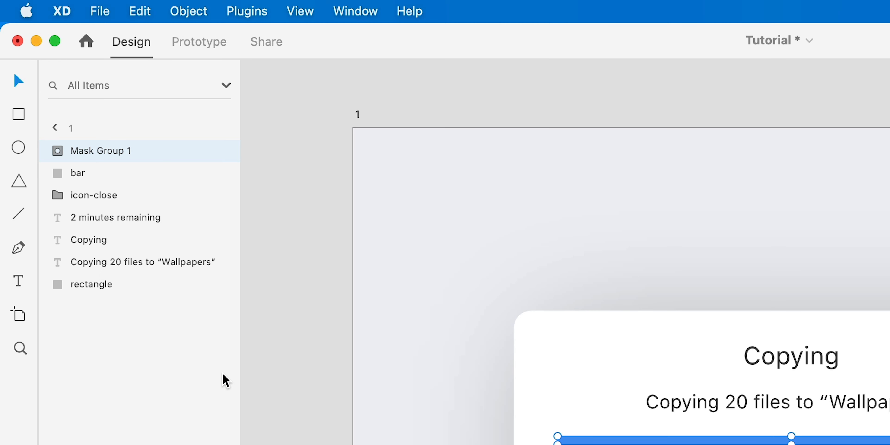
double_click(102, 150)
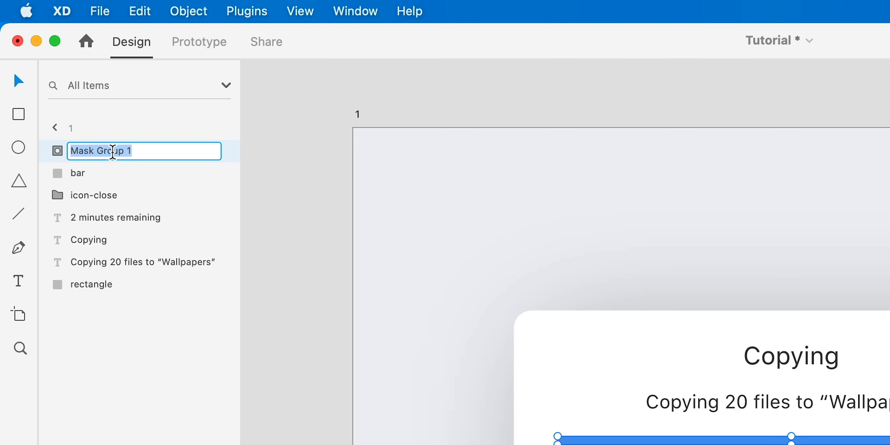
text(progress-bar-mask)
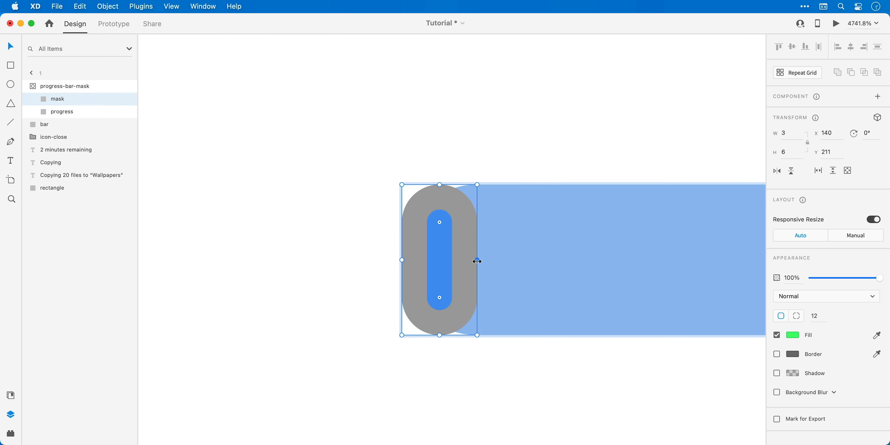
Step: Narrow the mask to a sliver at the bar's start and duplicate the artboard with a full bar
click(51, 187)
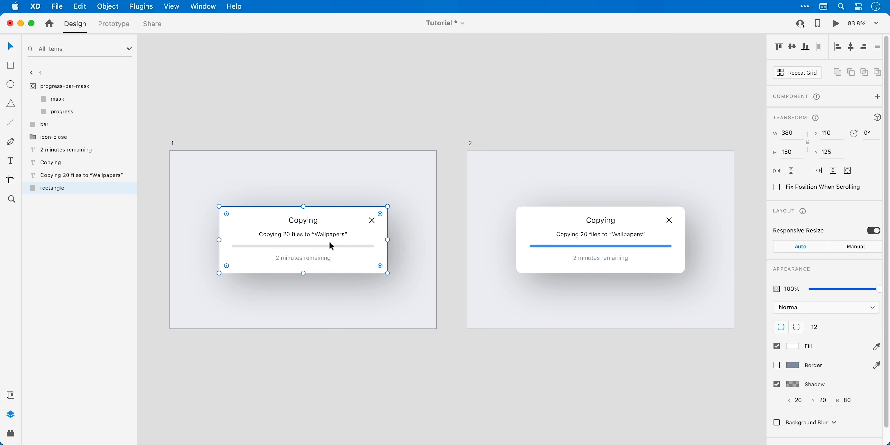
Step: Link artboard 1 to 2 with a 1 s Time trigger, Auto-Animate, Ease In-Out over 3 s, and preview
click(114, 23)
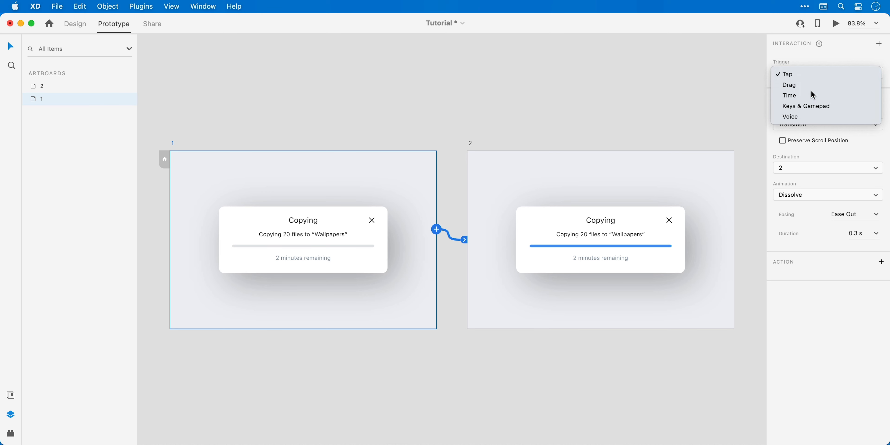
click(789, 94)
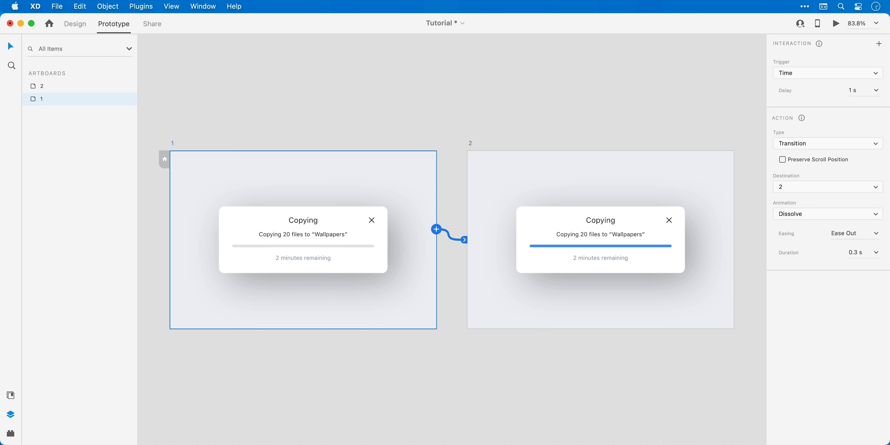
click(826, 143)
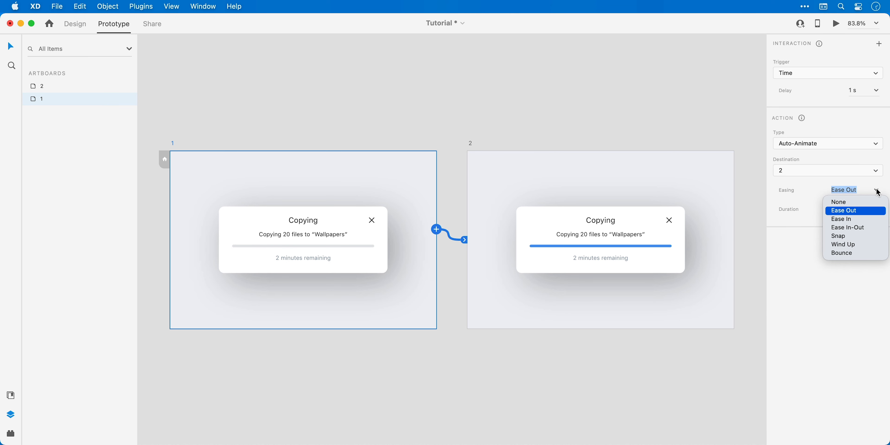
click(847, 227)
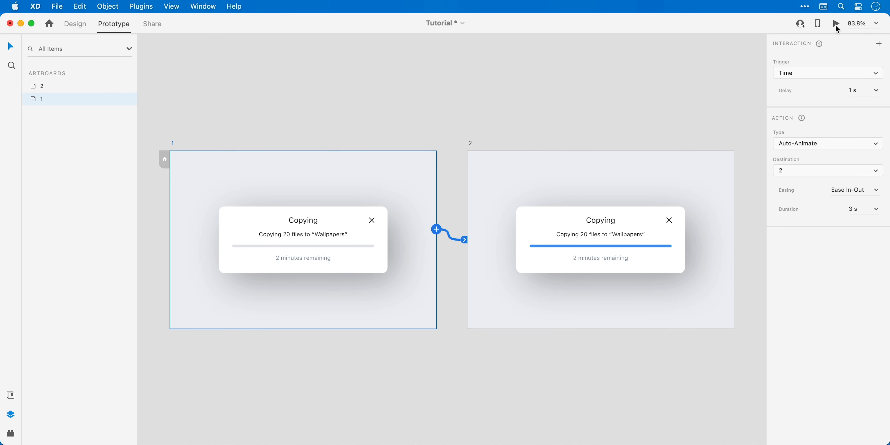
click(836, 23)
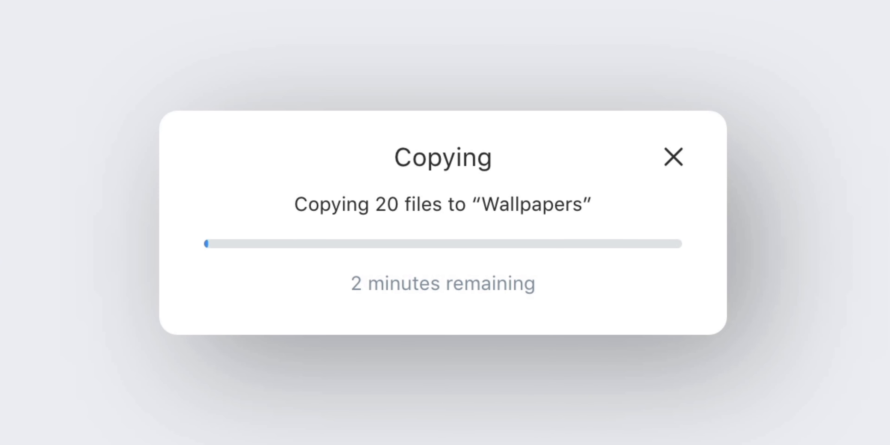